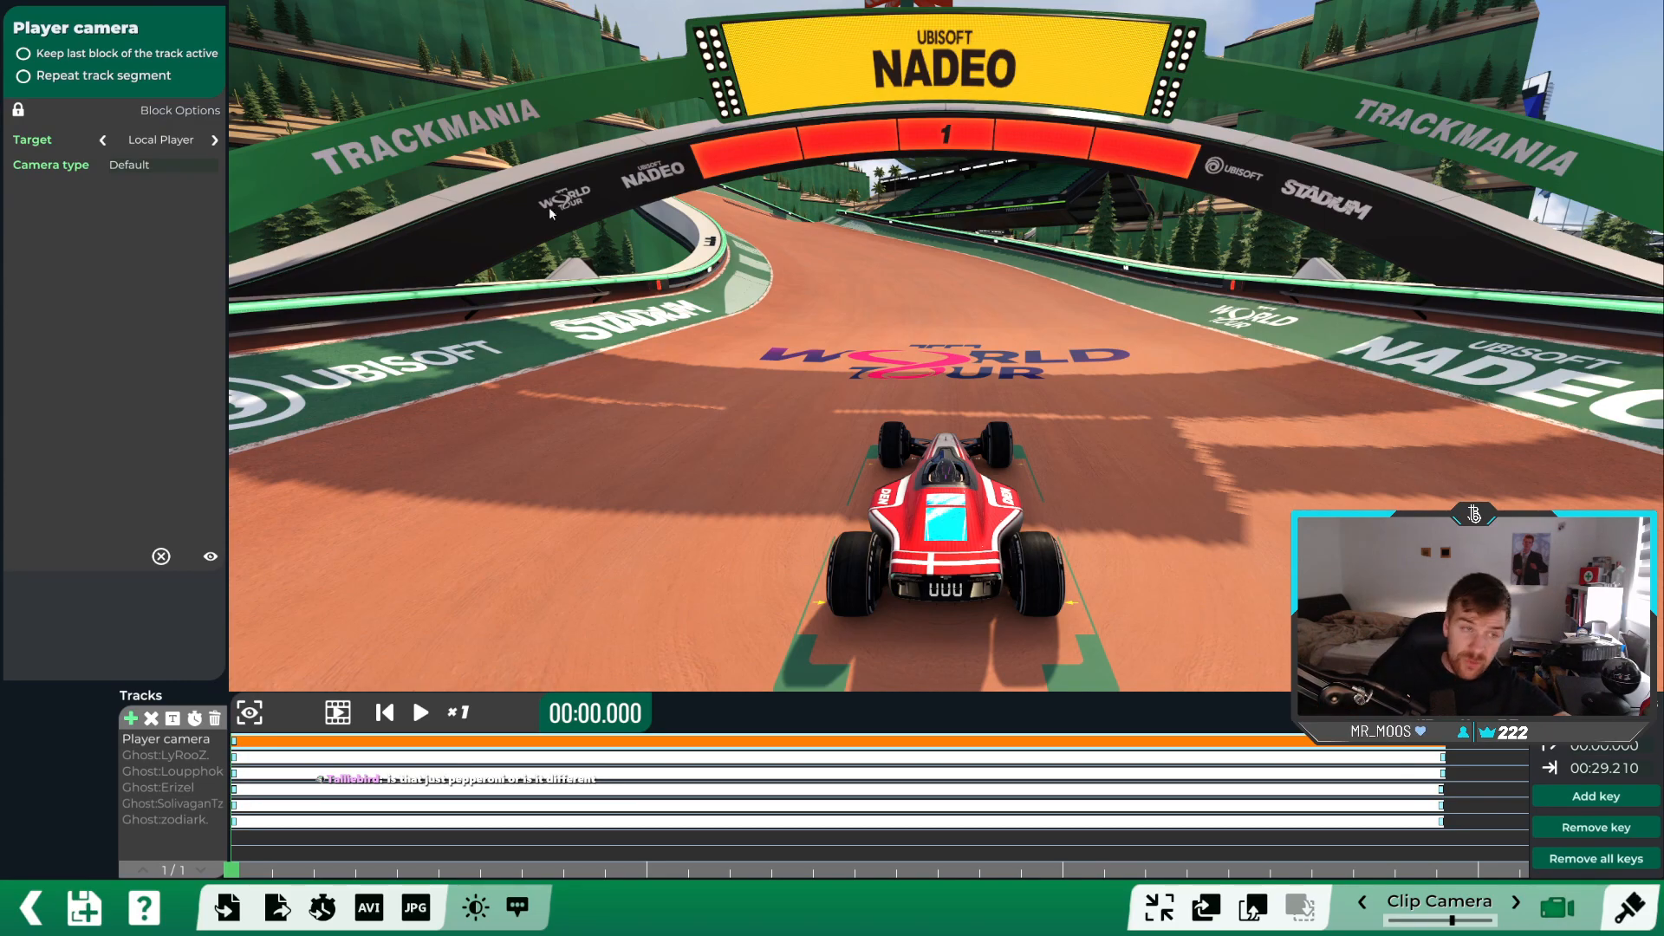
Step: Start the replay from 00:00.000 so the ghosts race up the dirt straight
click(419, 713)
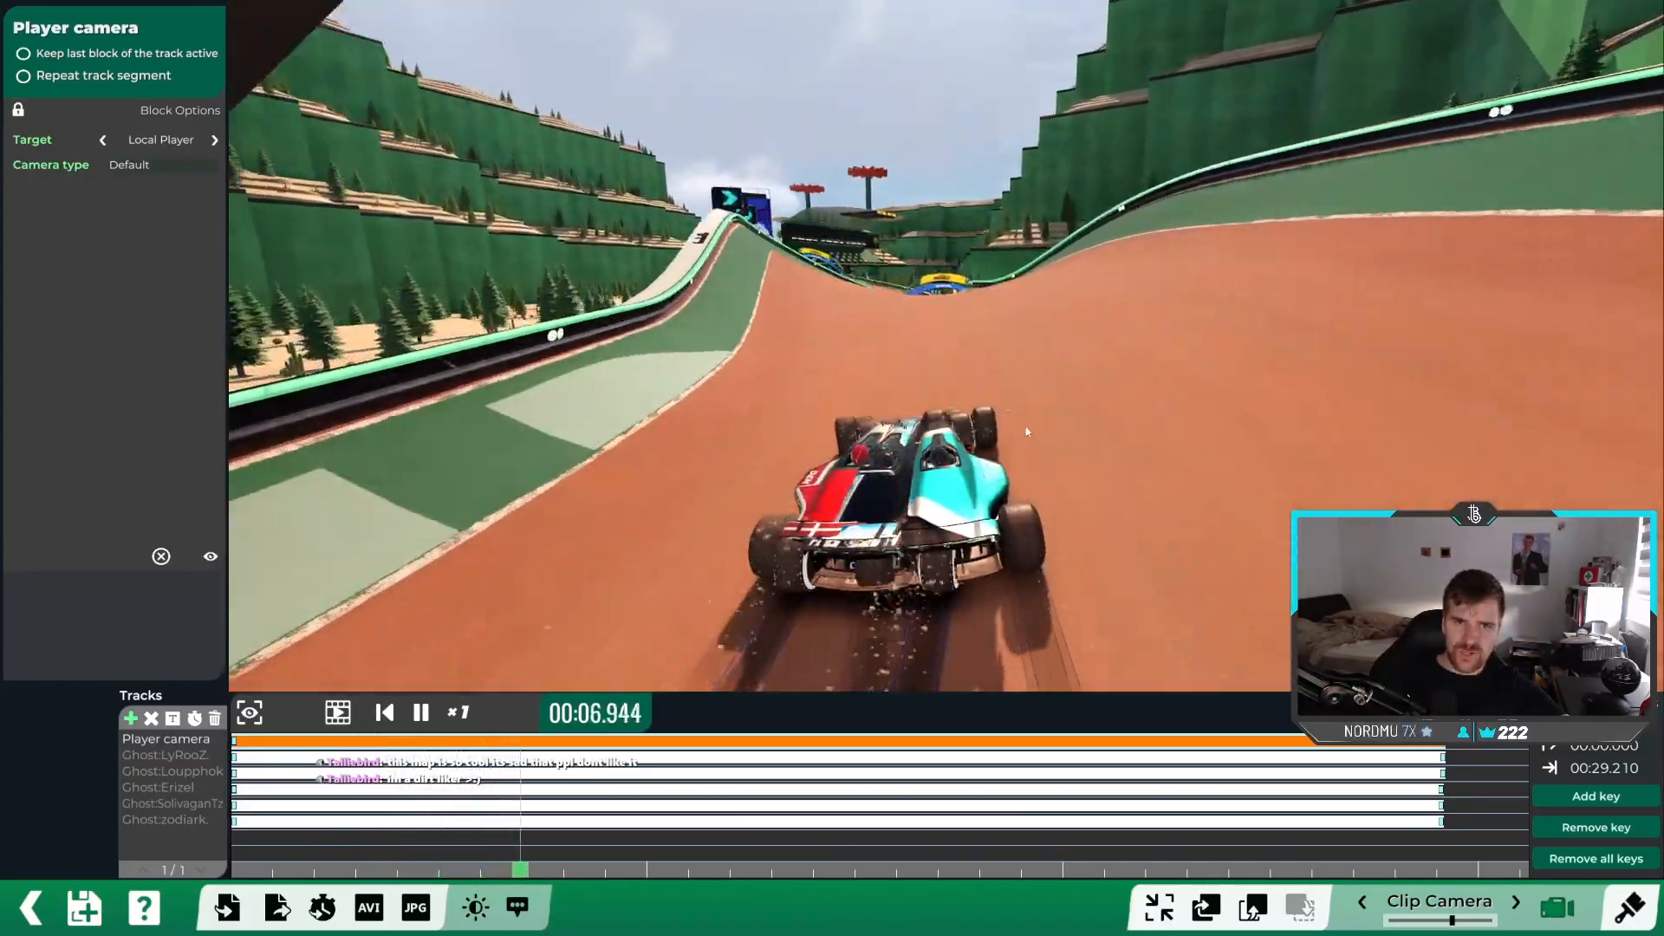
Step: Step the replay forward in bursts and pause at 00:21.708 on the banked dirt turn
click(420, 713)
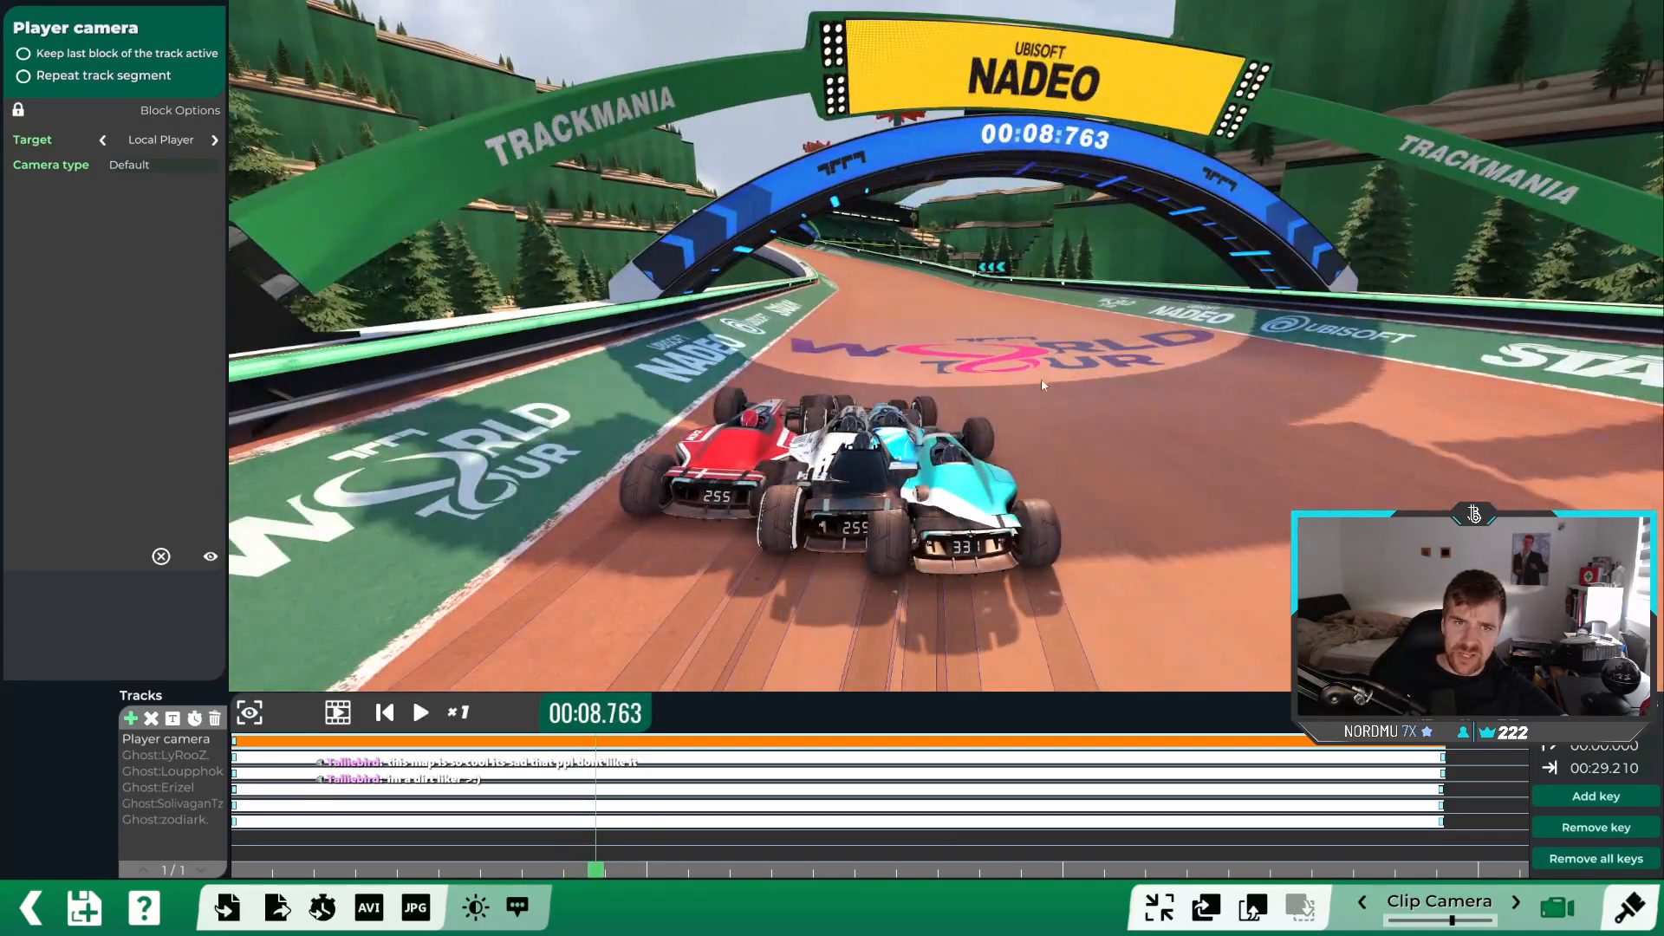
click(420, 712)
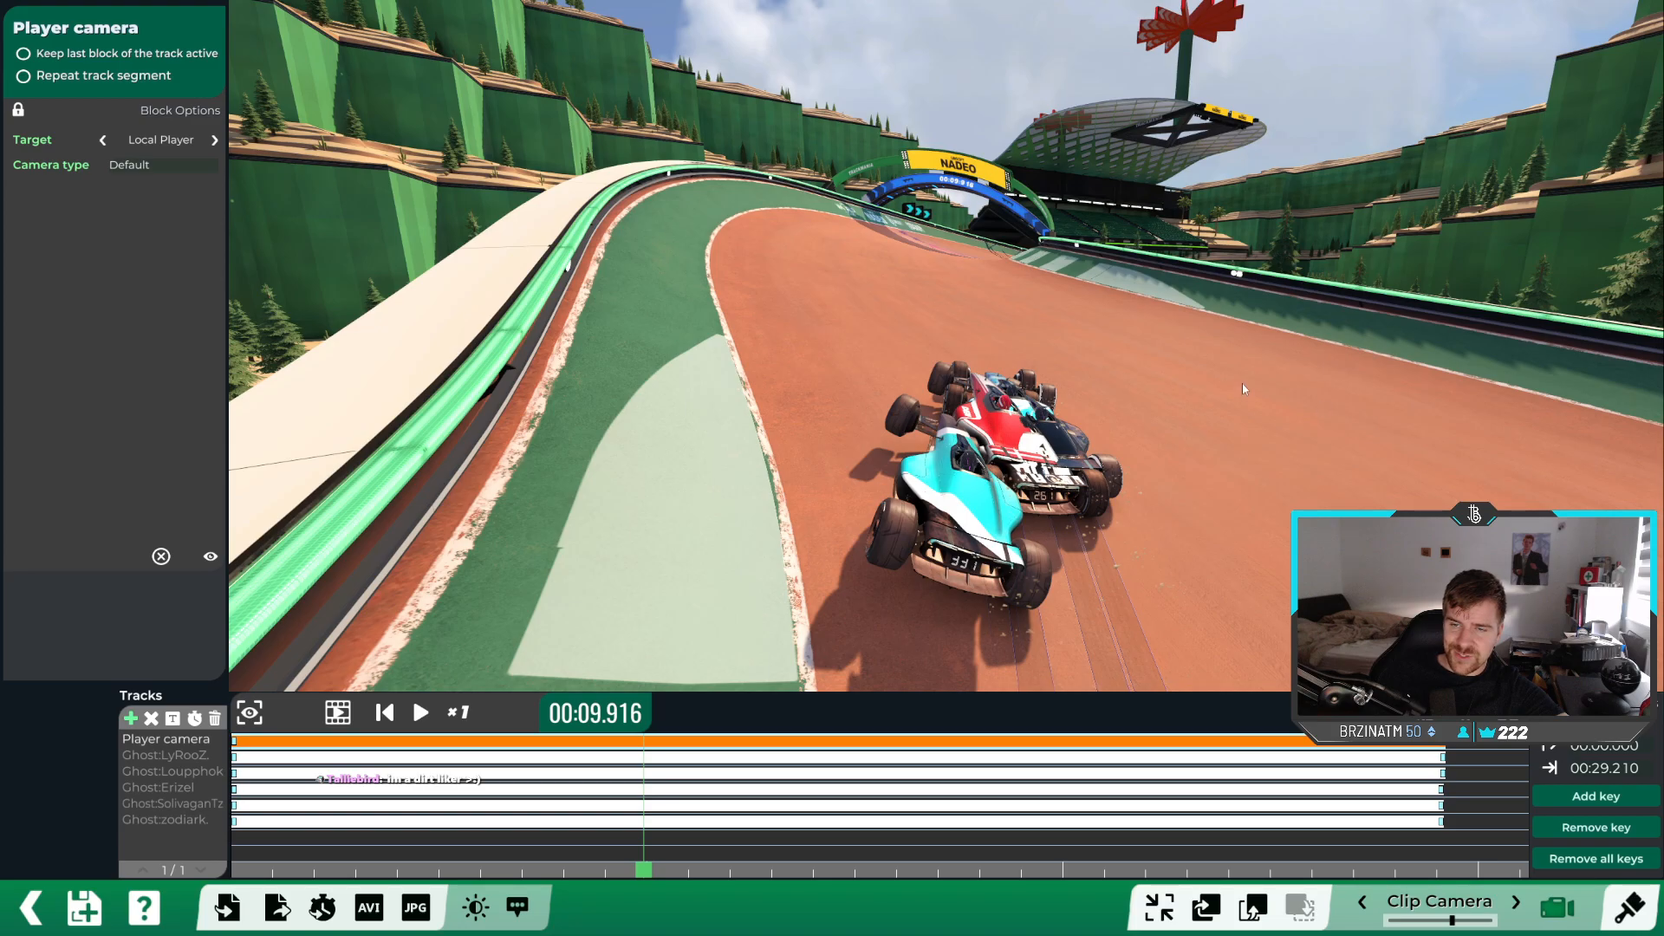
click(419, 713)
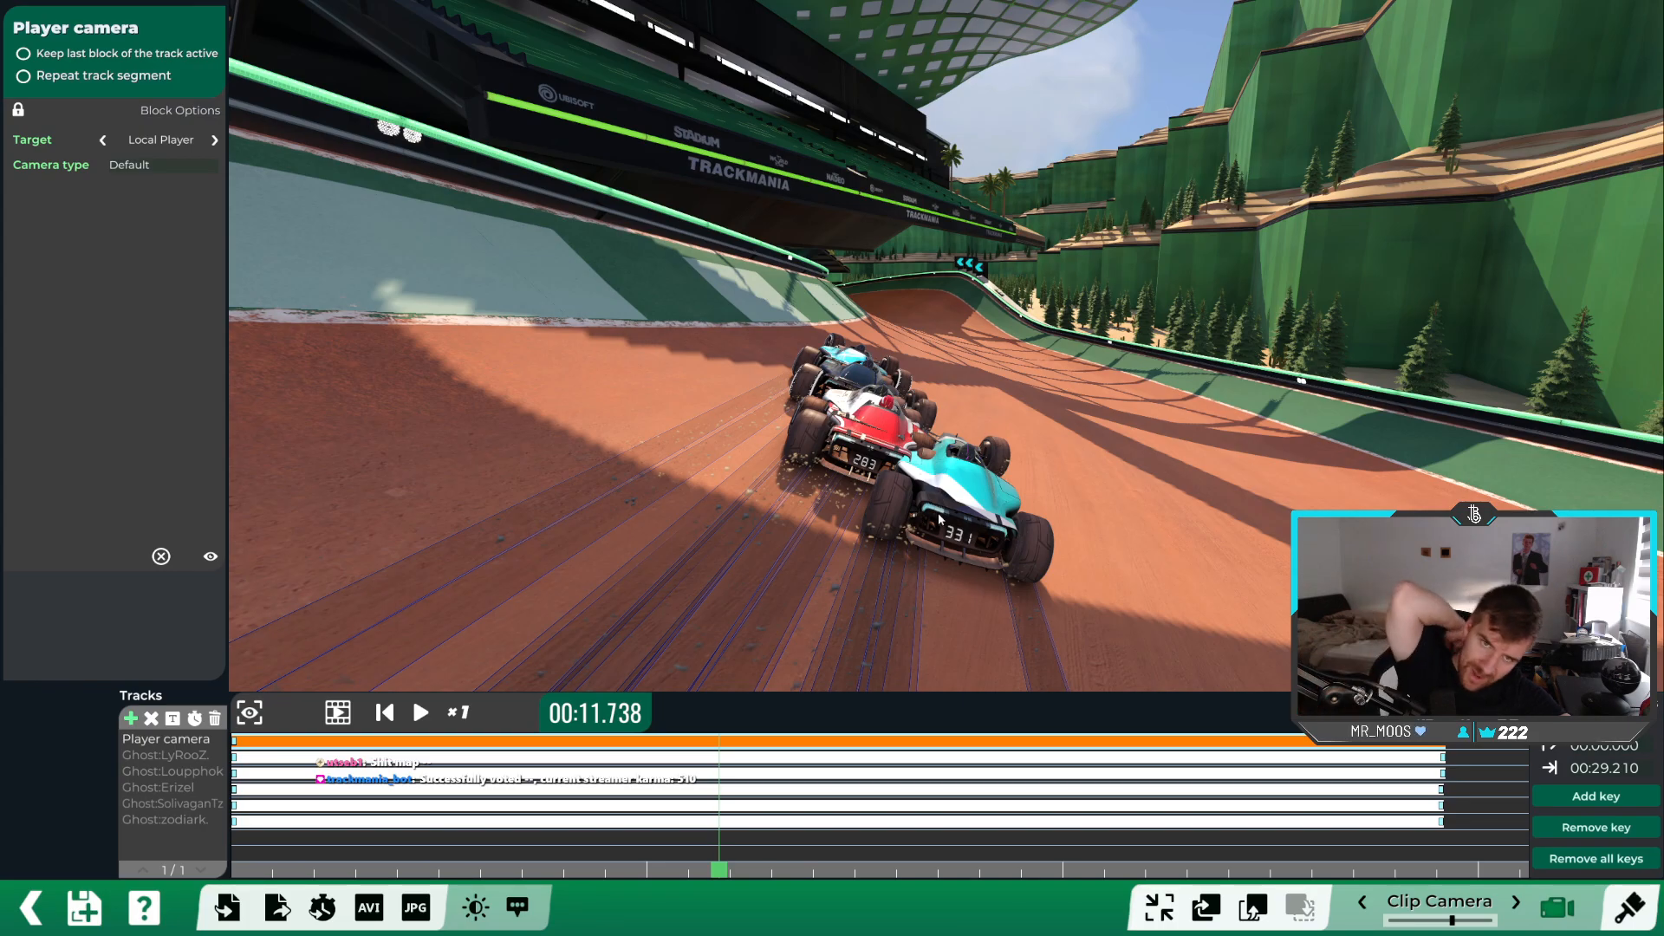
click(420, 712)
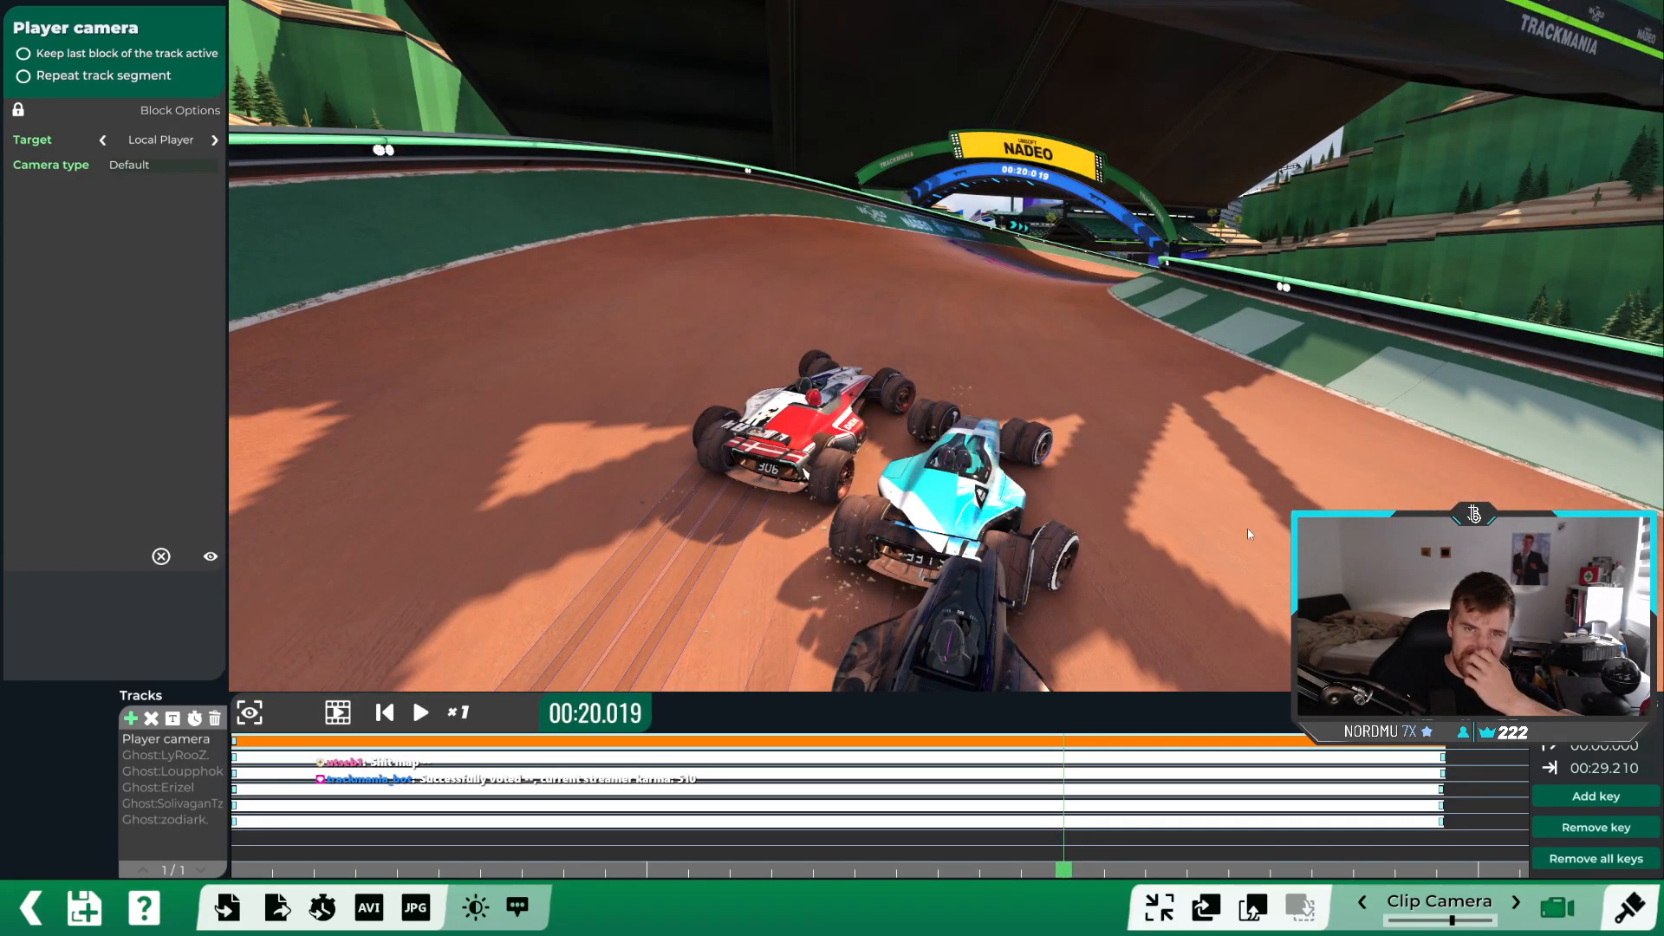
click(420, 713)
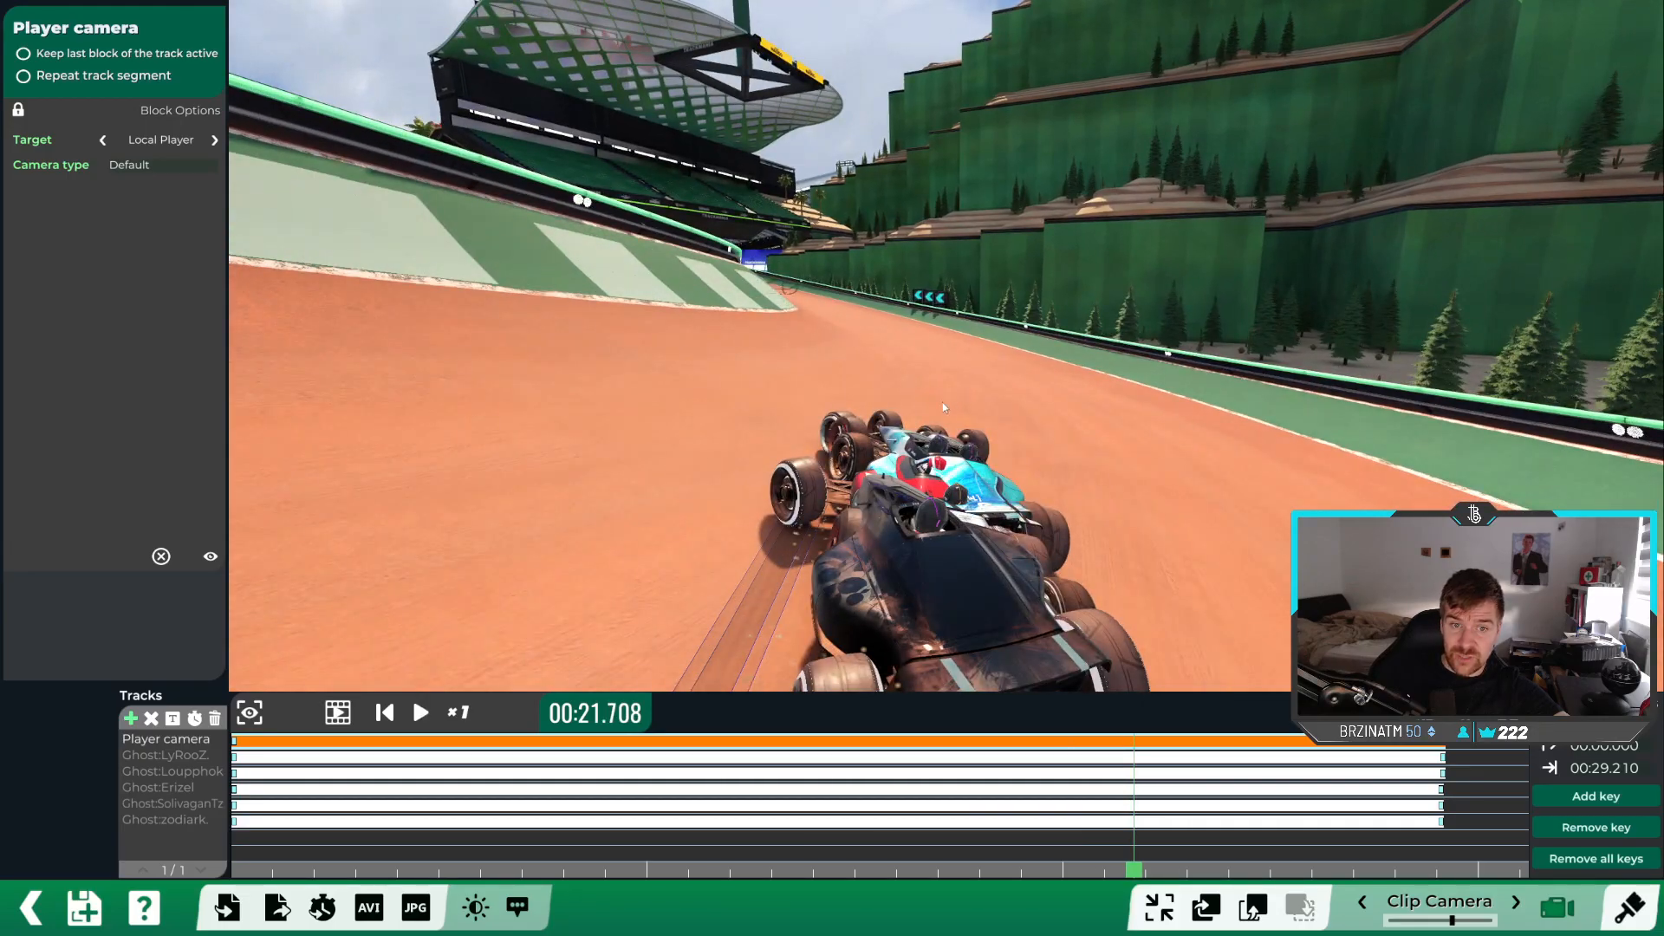
Step: Jump the replay back to 00:14.083 before the NADEO arch
click(420, 712)
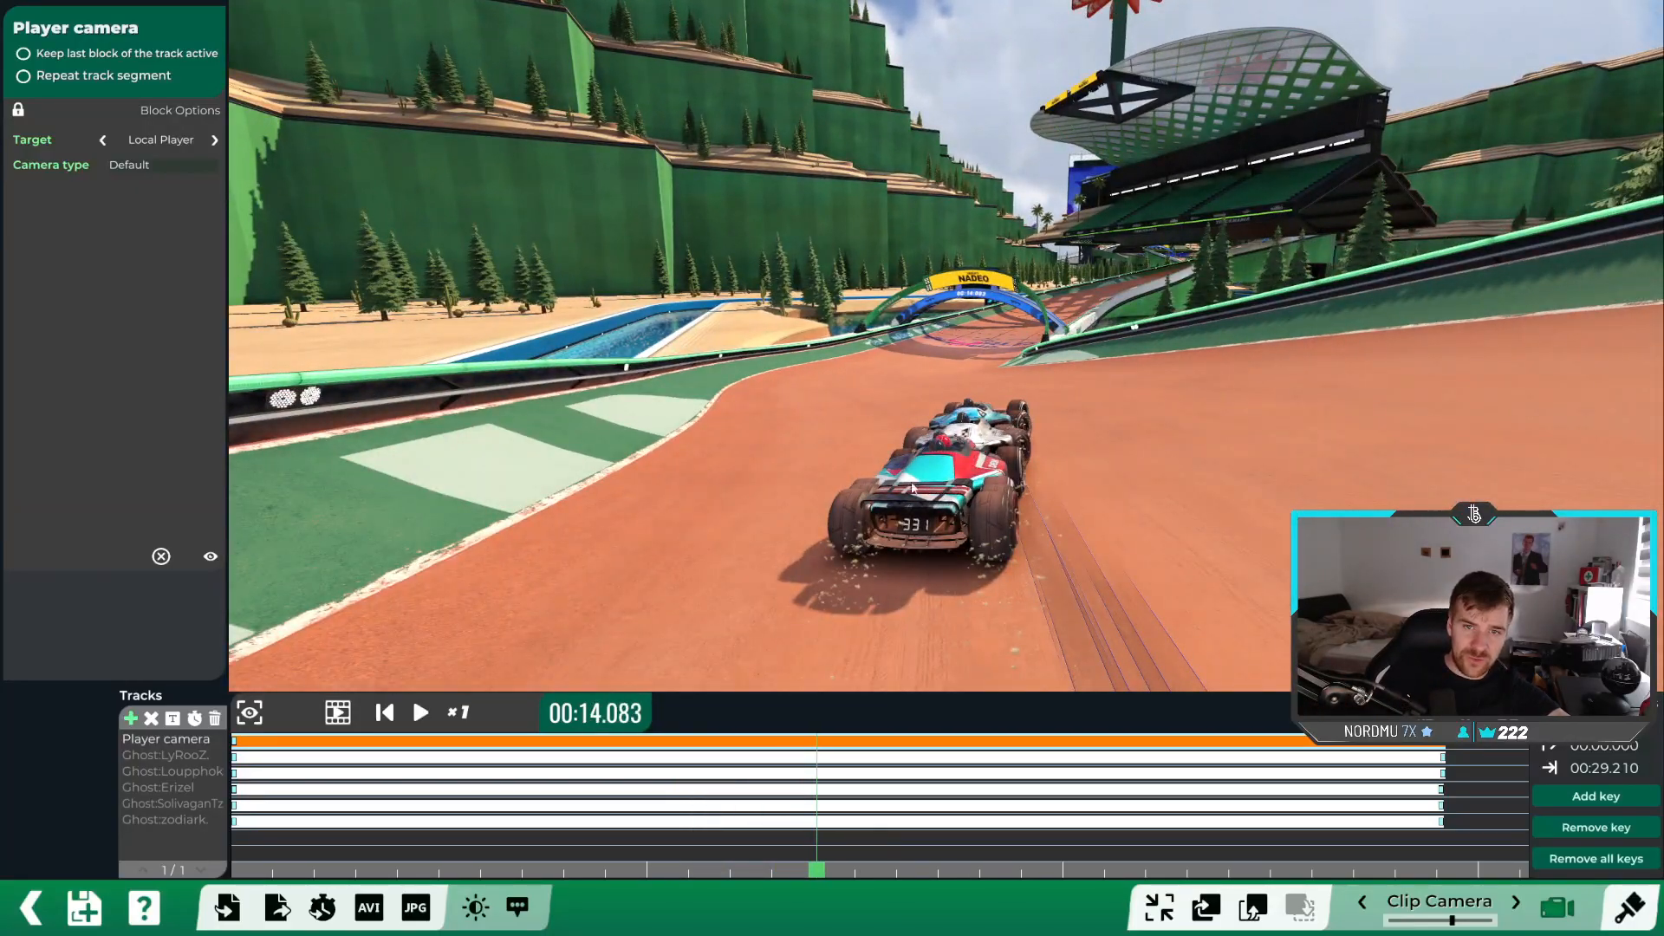
Step: Scrub the timeline past 00:15 and resume playback through the arch to about 00:20.4
click(420, 712)
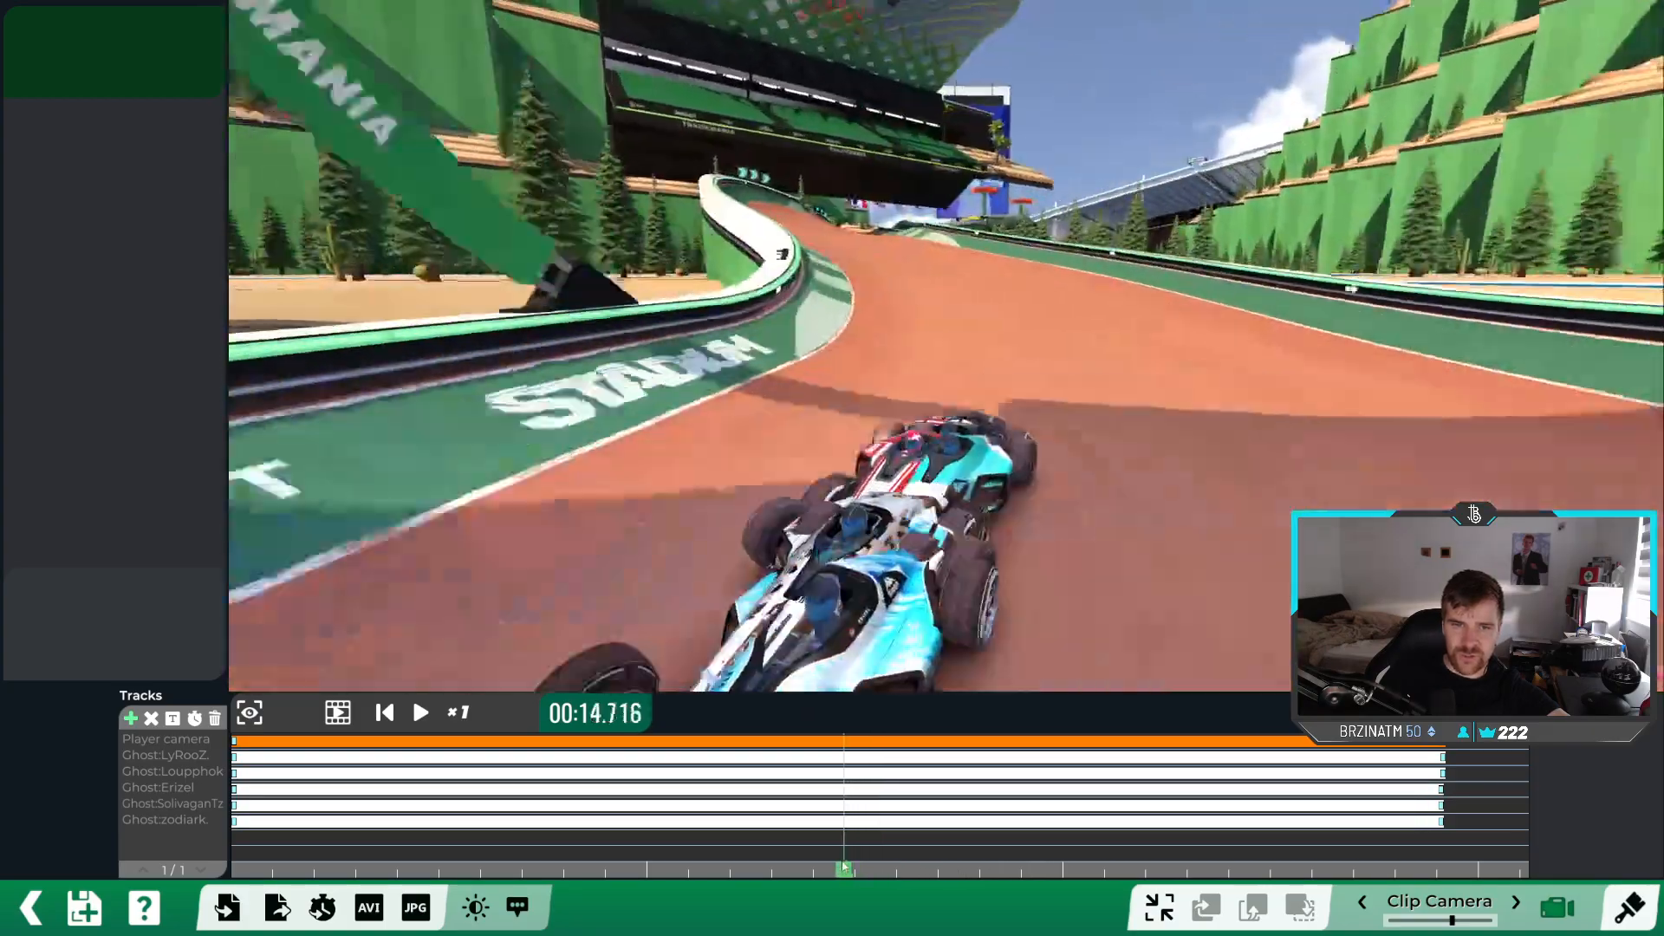
drag(845, 868, 783, 868)
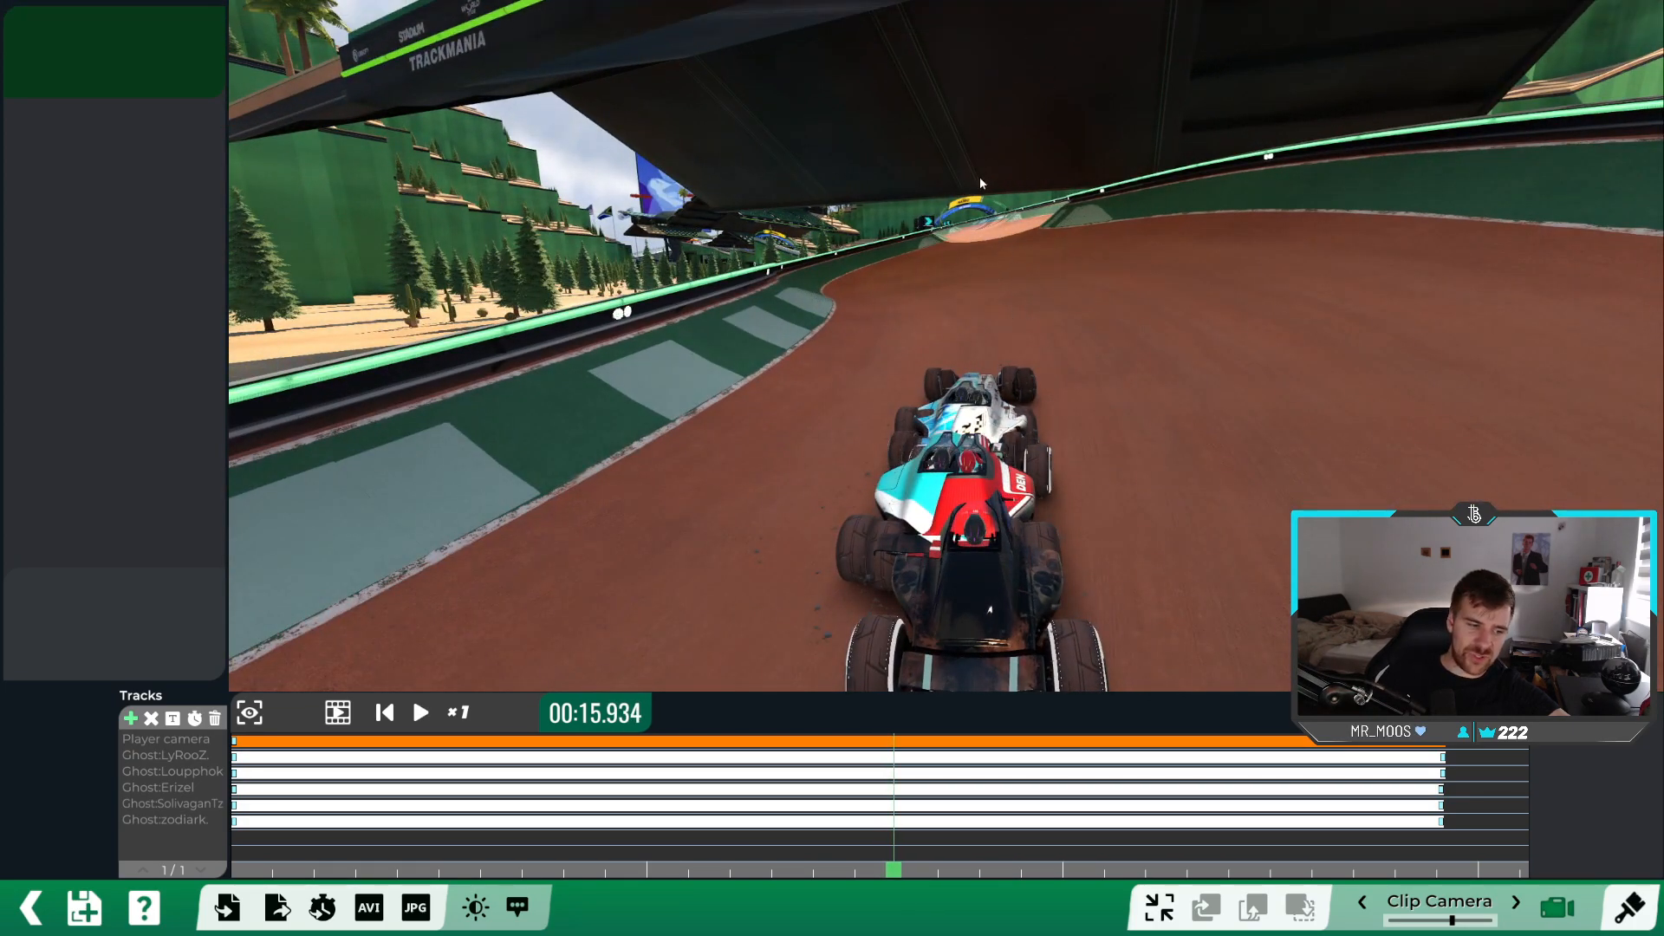
click(419, 713)
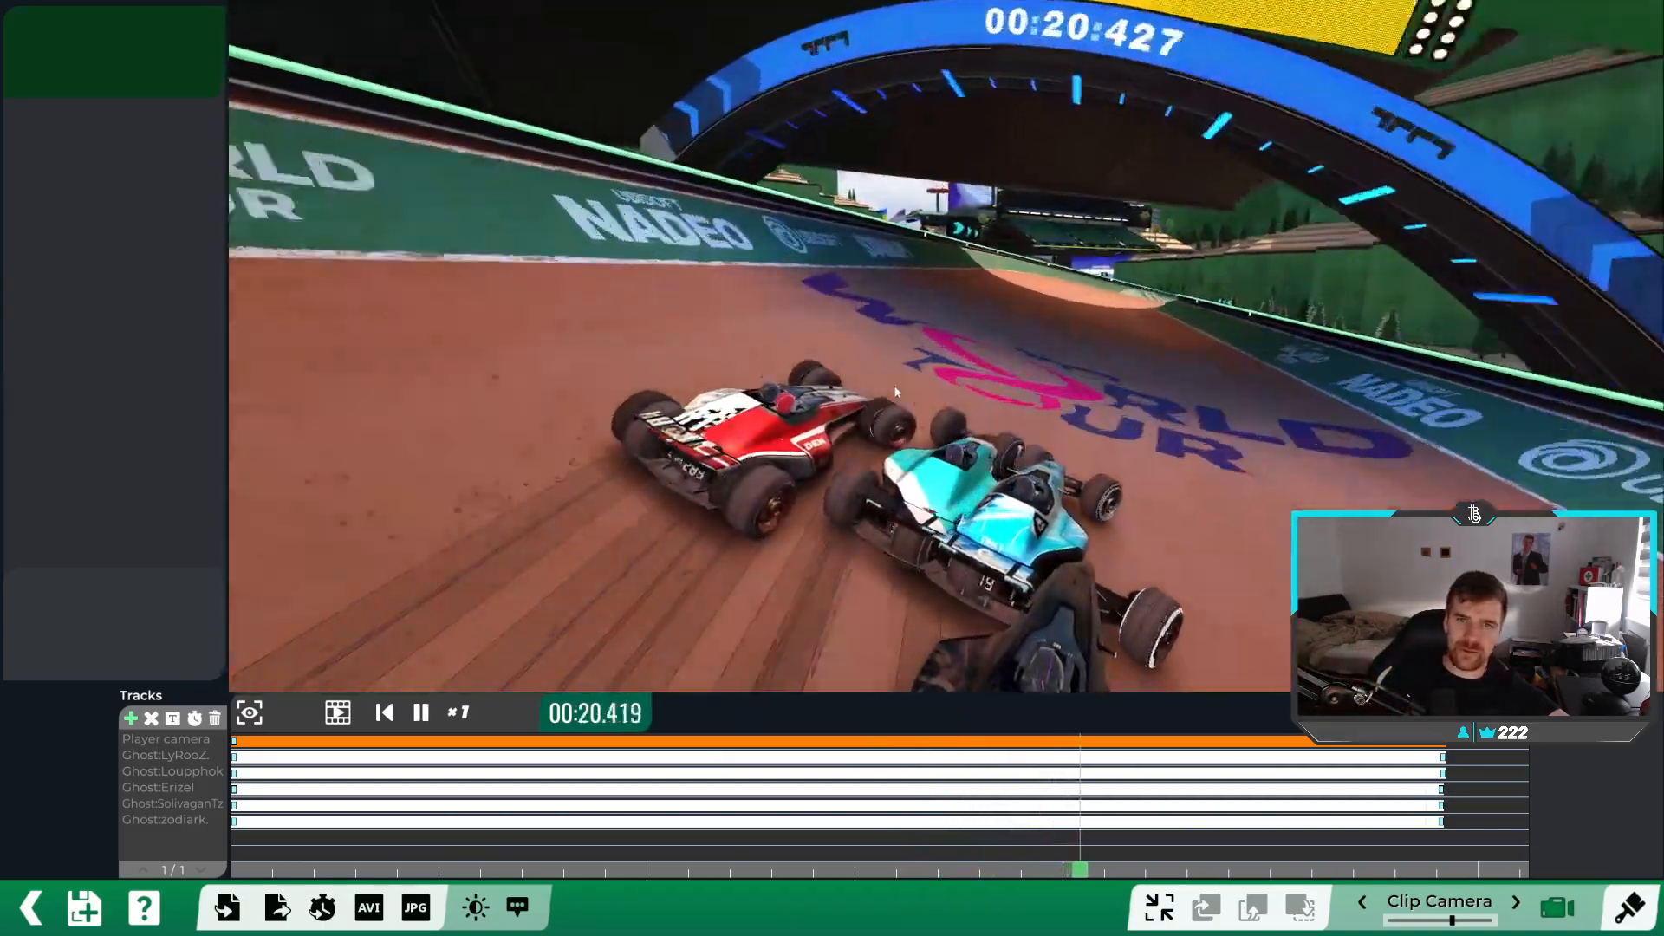
Step: Advance from around 00:19.9 and pause at 00:21.609 leaving the banked turn
click(420, 713)
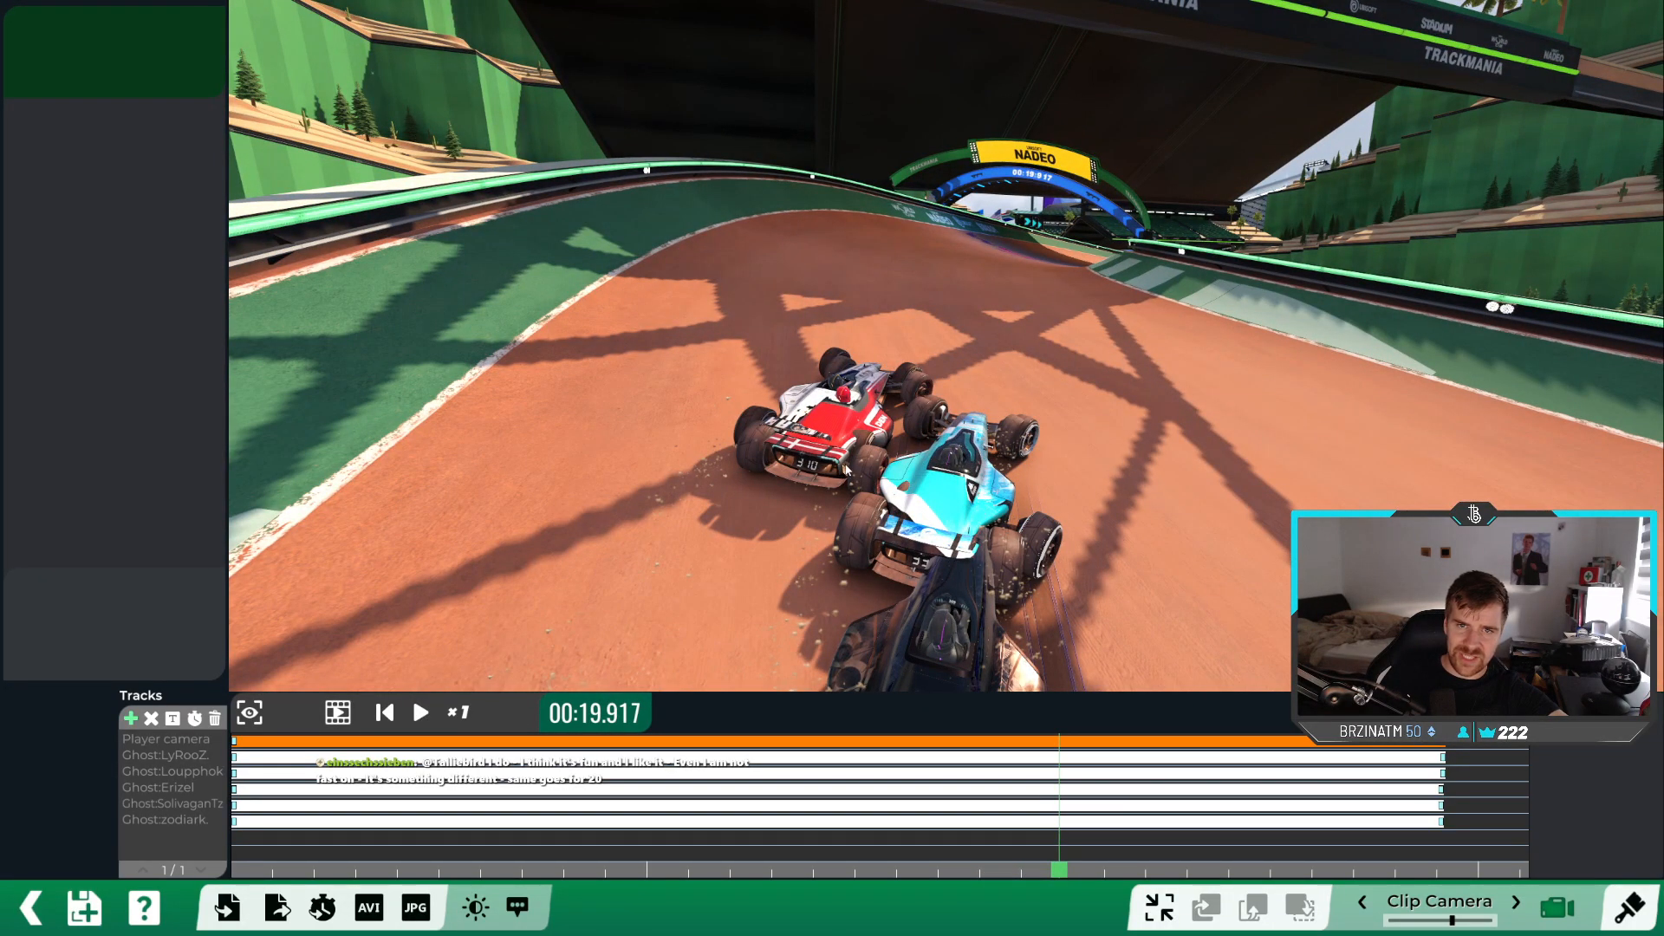
click(419, 712)
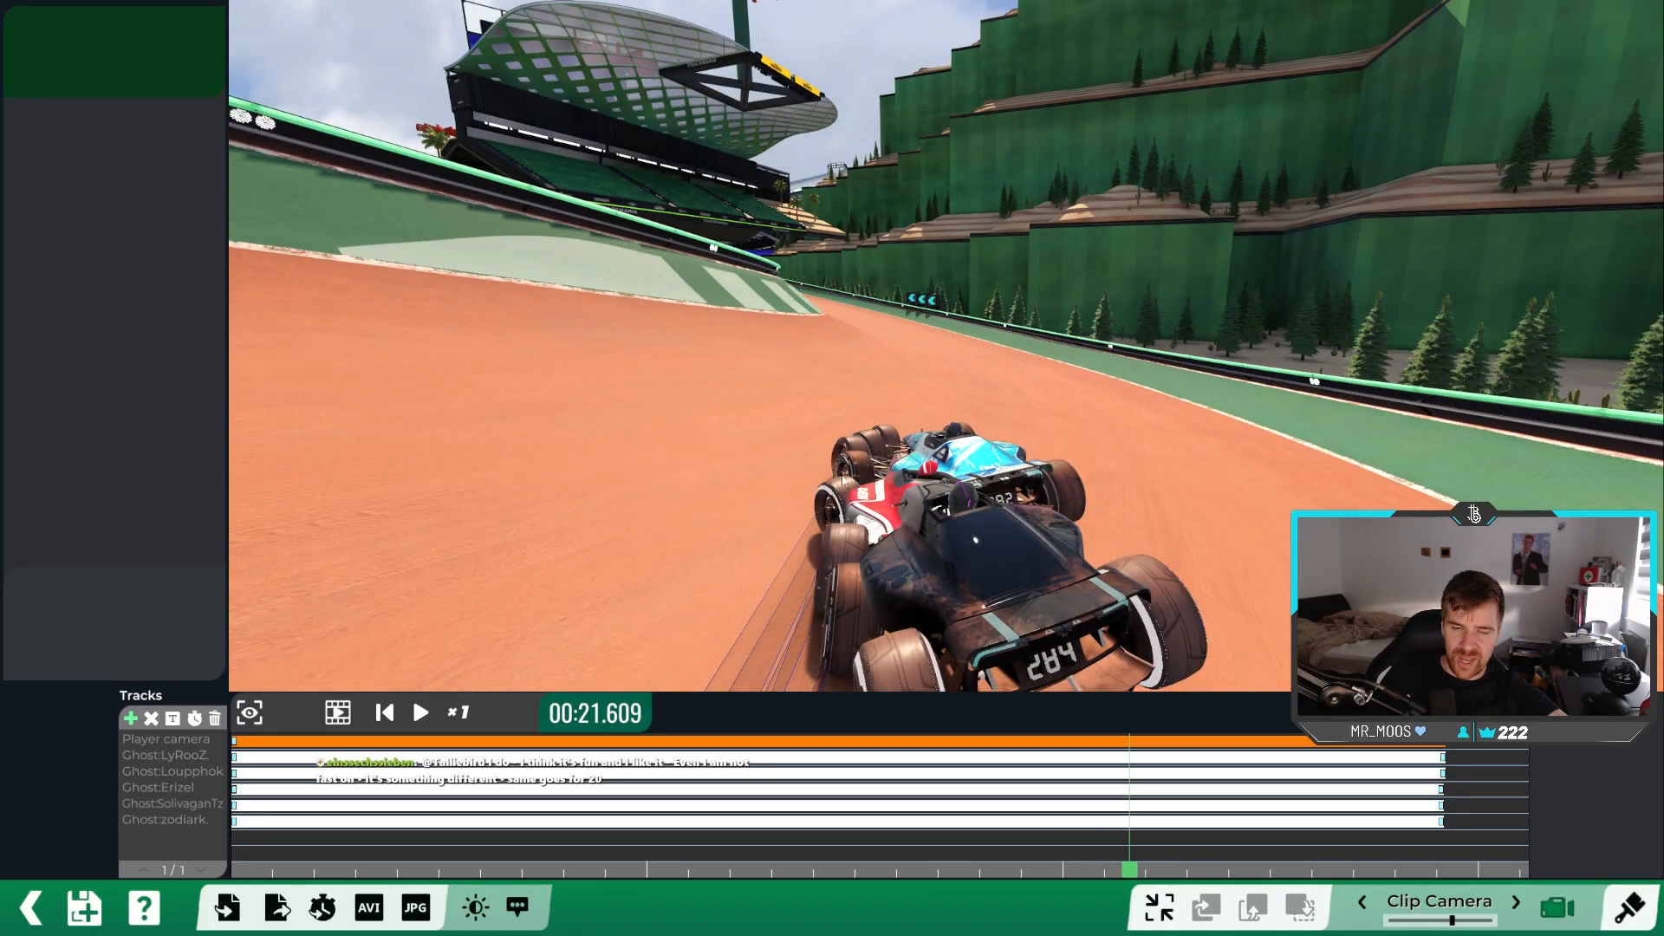
Step: Resume playback from 00:21.609 to about 24 s entering the covered dirt section
click(419, 713)
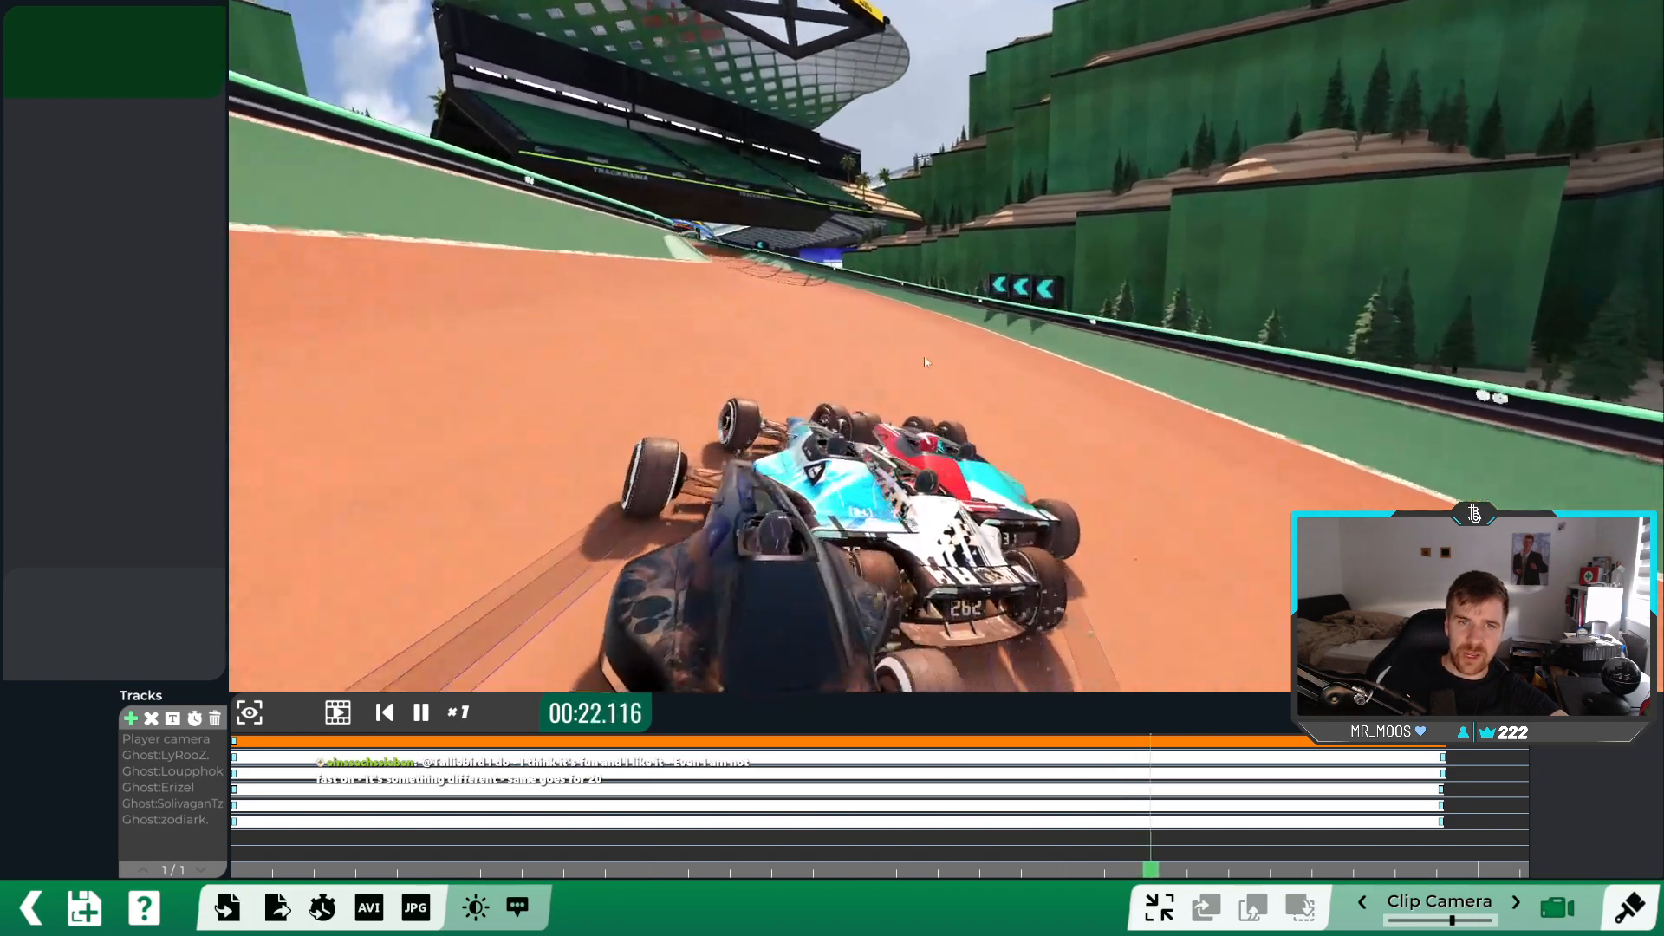
click(419, 713)
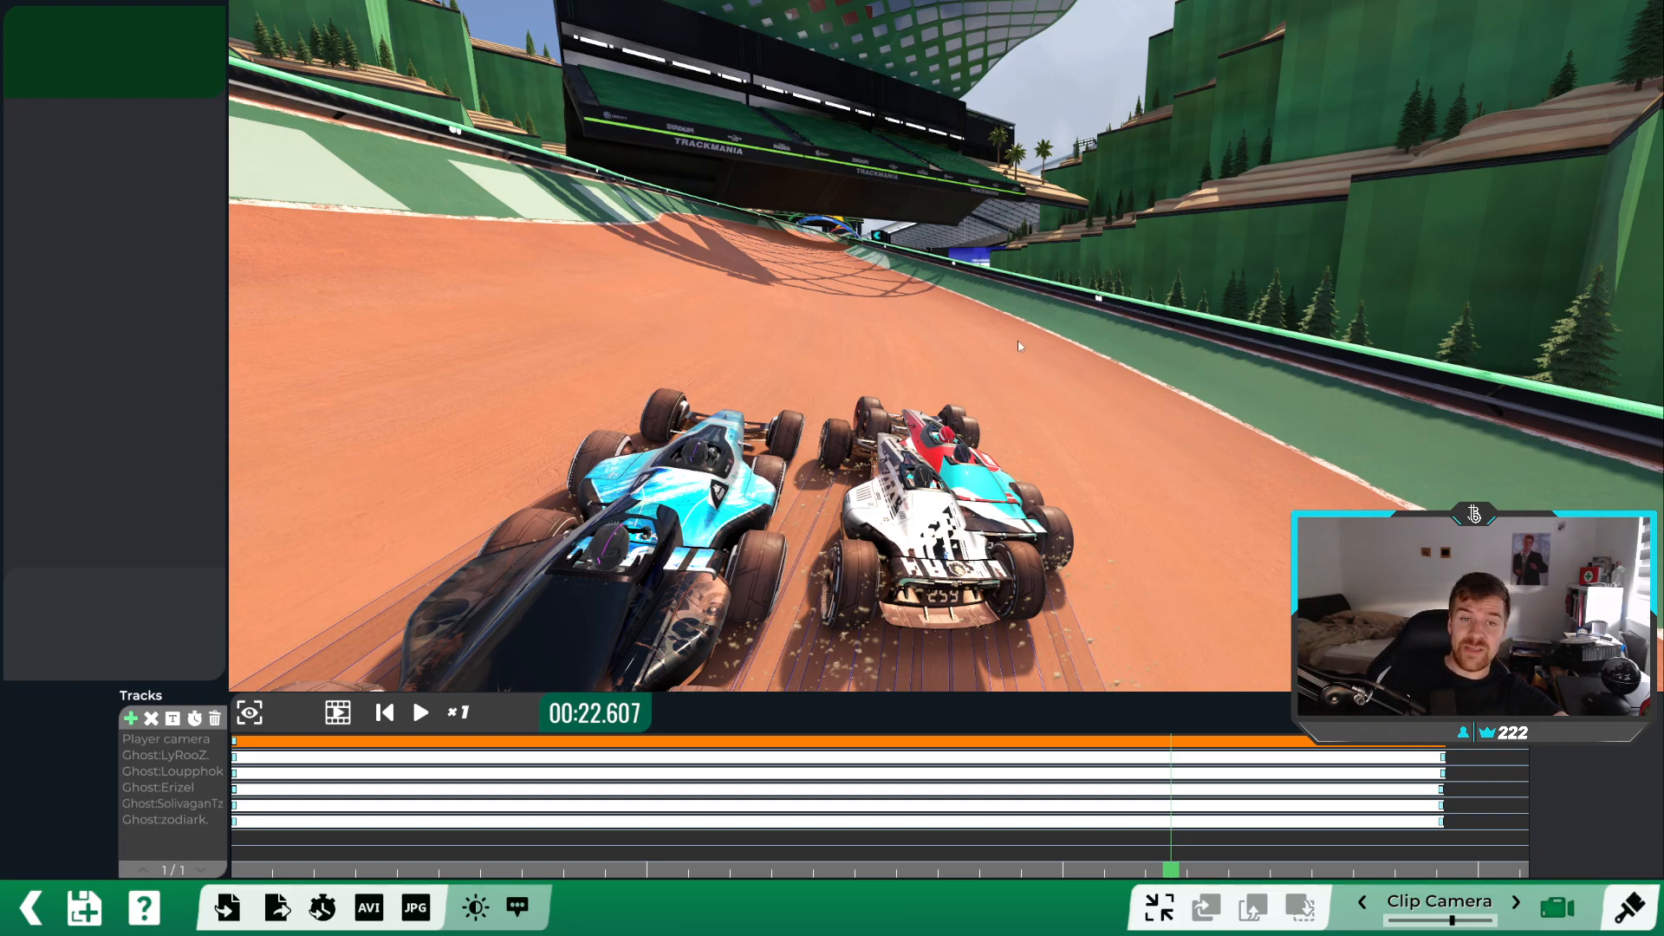
click(419, 712)
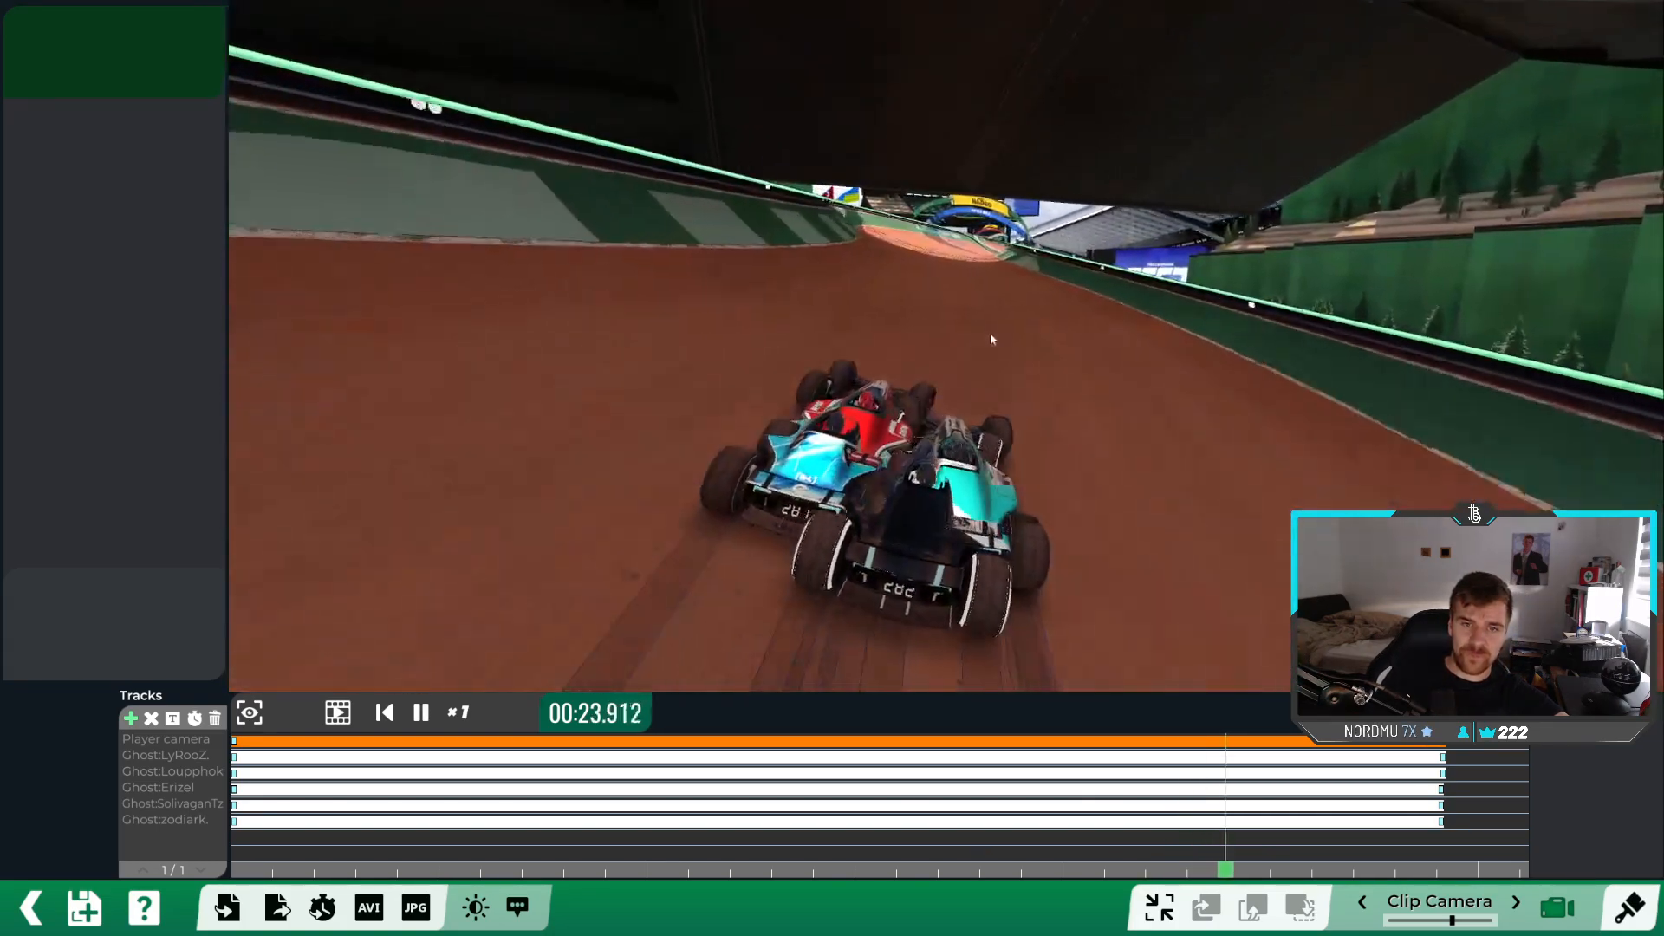